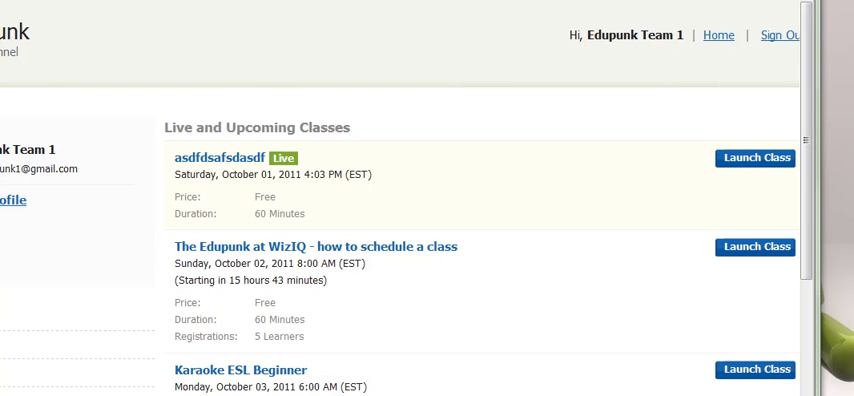
# Launch the live class so the virtual classroom opens on its whiteboard
pyautogui.click(755, 157)
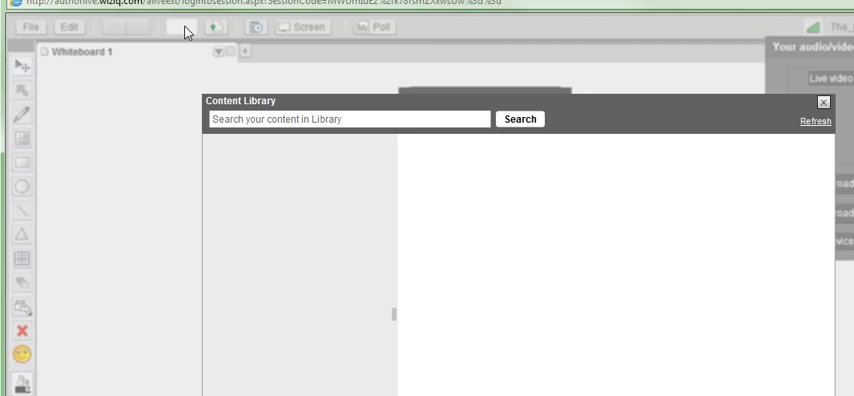
# Expand the My Content folder tree in the Content Library to list its subfolders
pyautogui.click(181, 27)
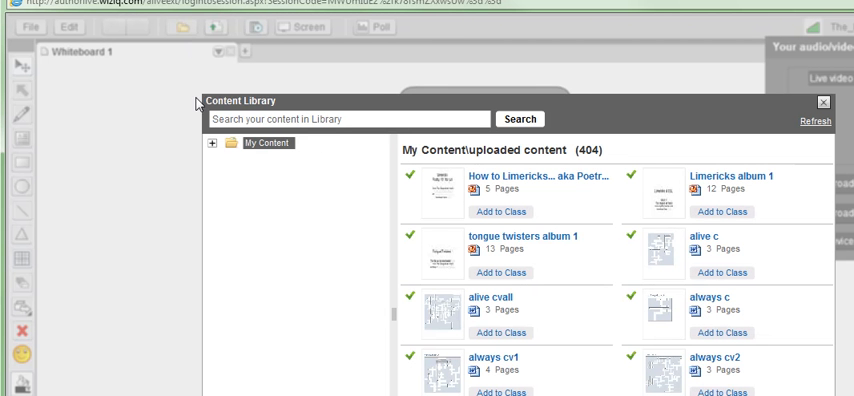
pyautogui.click(212, 142)
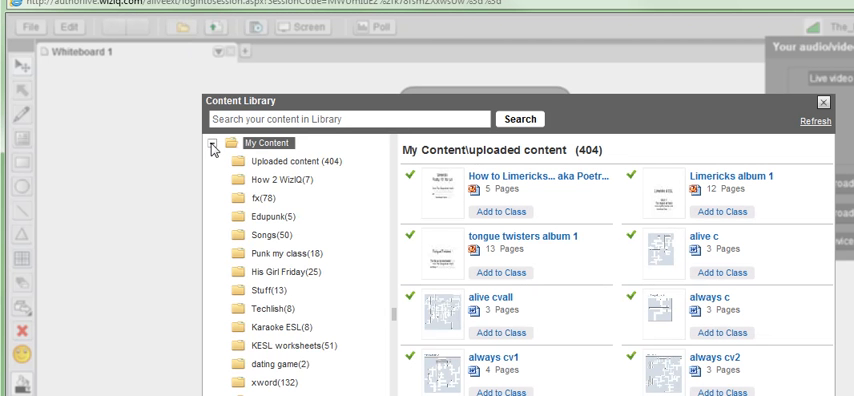
pyautogui.click(214, 143)
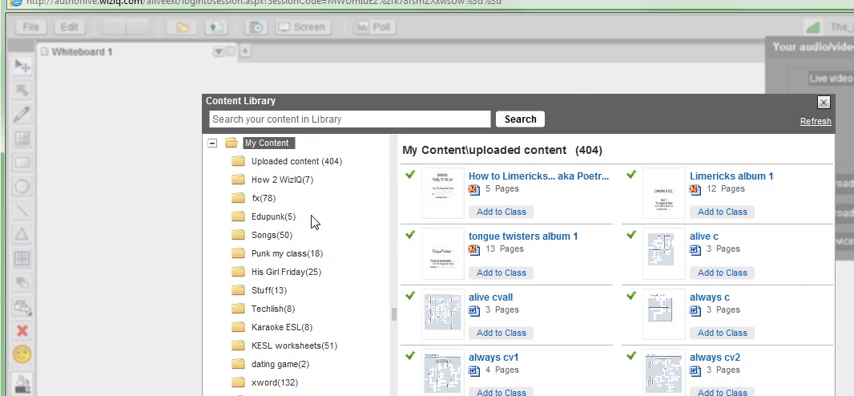
pyautogui.moveTo(310, 307)
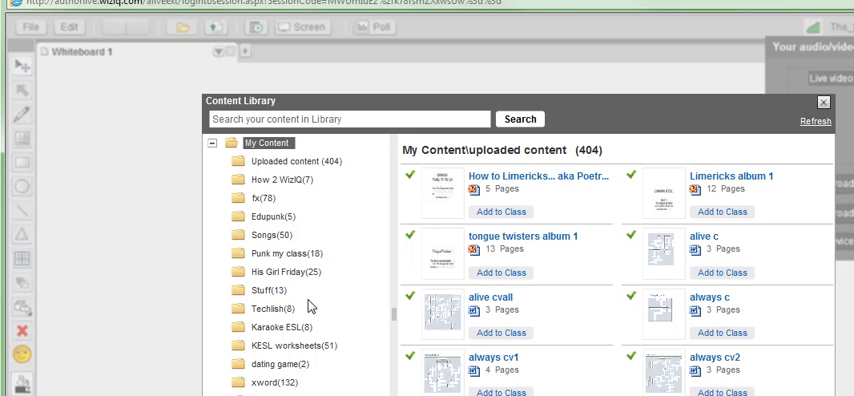
pyautogui.moveTo(309, 307)
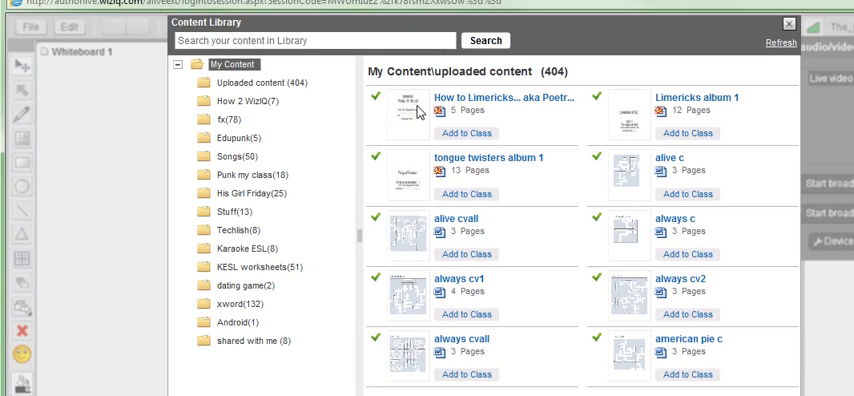
pyautogui.moveTo(202, 313)
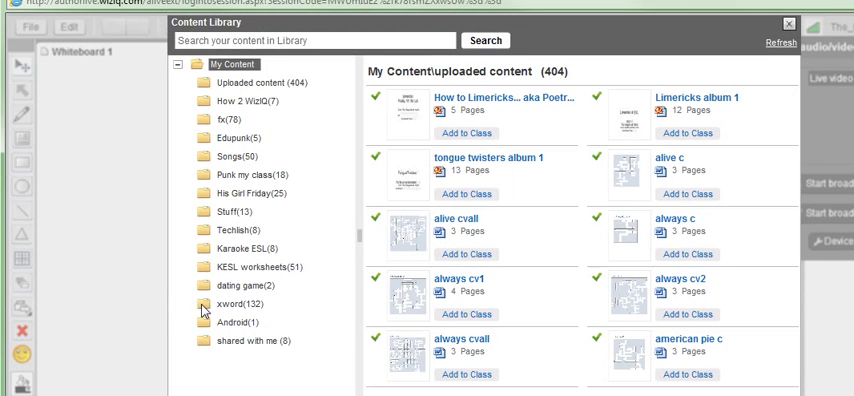
# Browse the xword folder to list its 132 crossword files, including always cv1
pyautogui.click(226, 303)
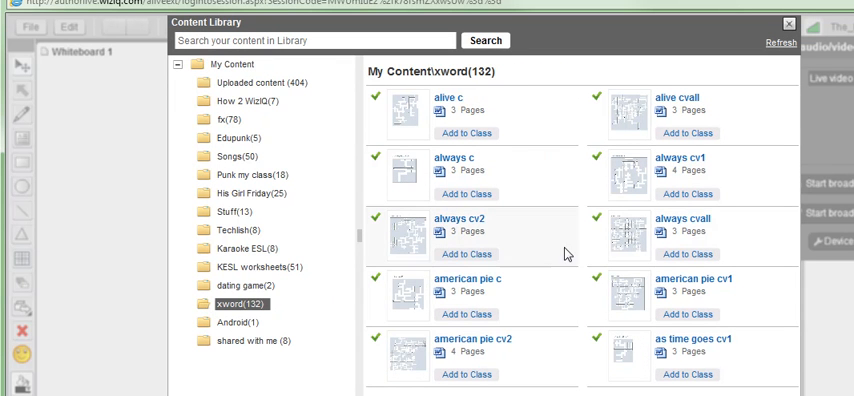
pyautogui.moveTo(518, 163)
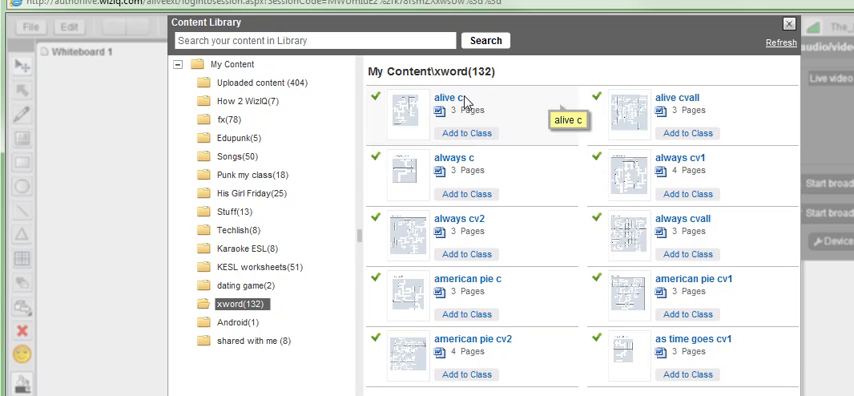
pyautogui.moveTo(465, 103)
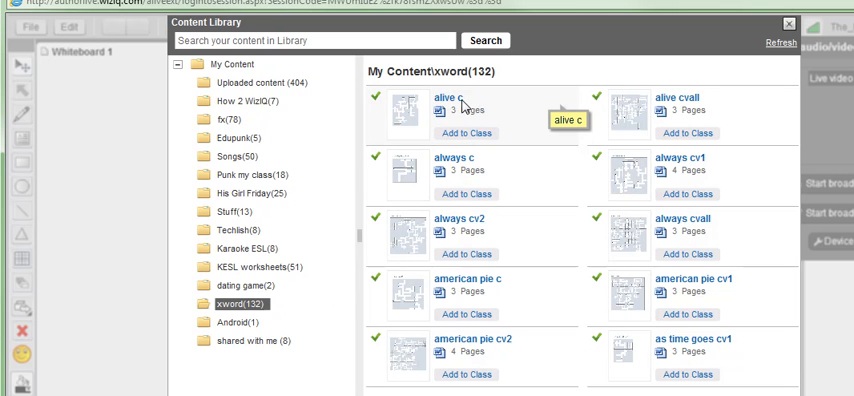
pyautogui.moveTo(461, 127)
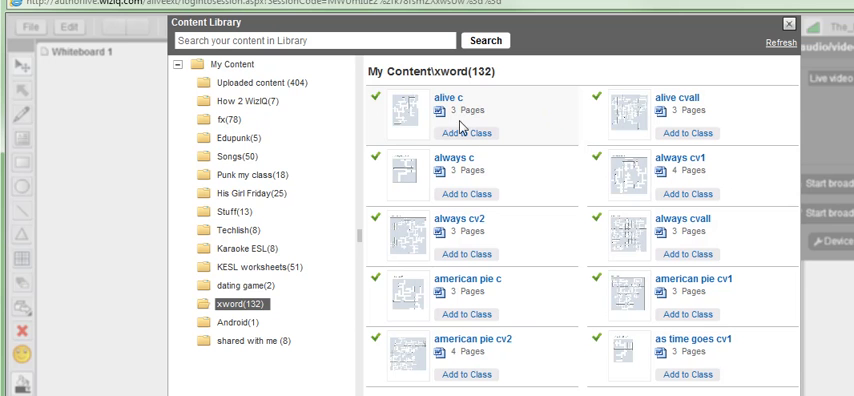
pyautogui.moveTo(677, 98)
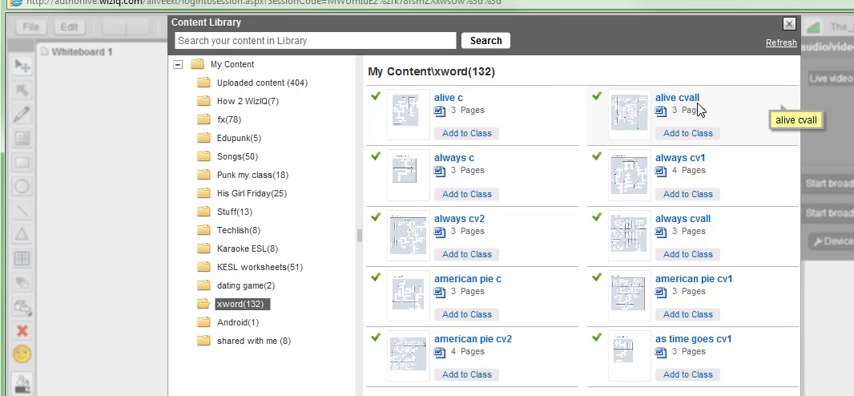
pyautogui.moveTo(703, 170)
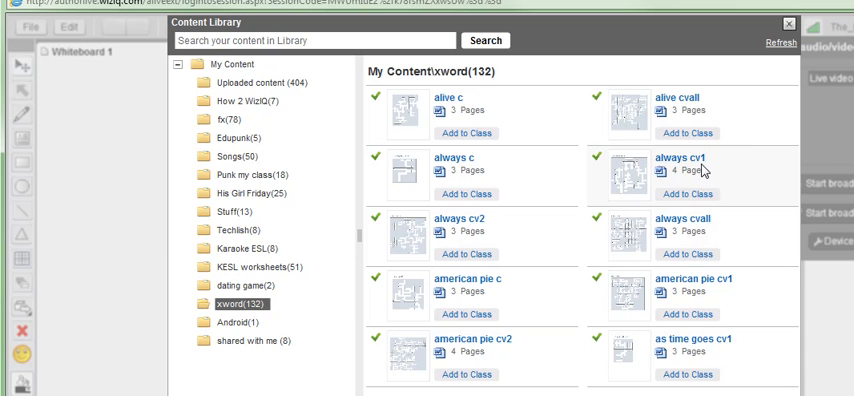
pyautogui.moveTo(700, 167)
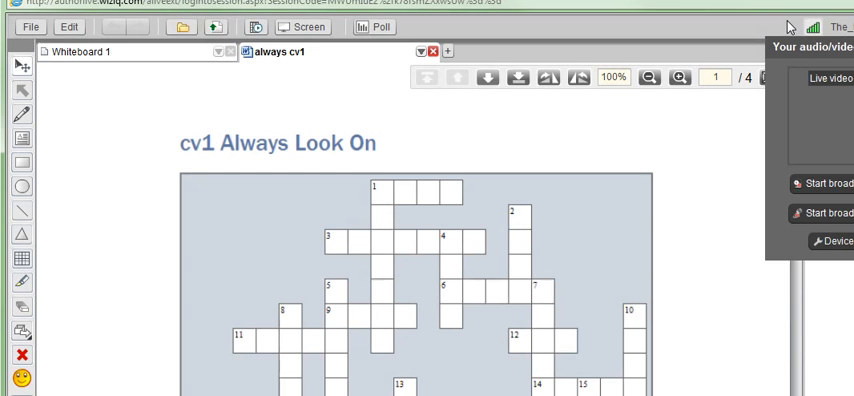
pyautogui.moveTo(440, 188)
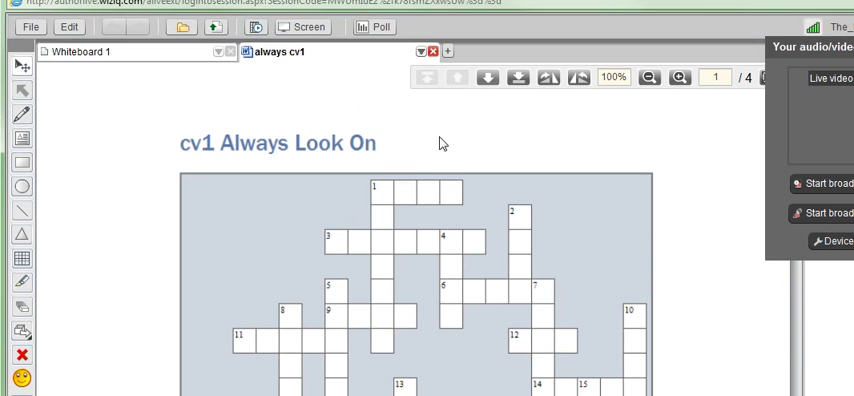
pyautogui.moveTo(180, 27)
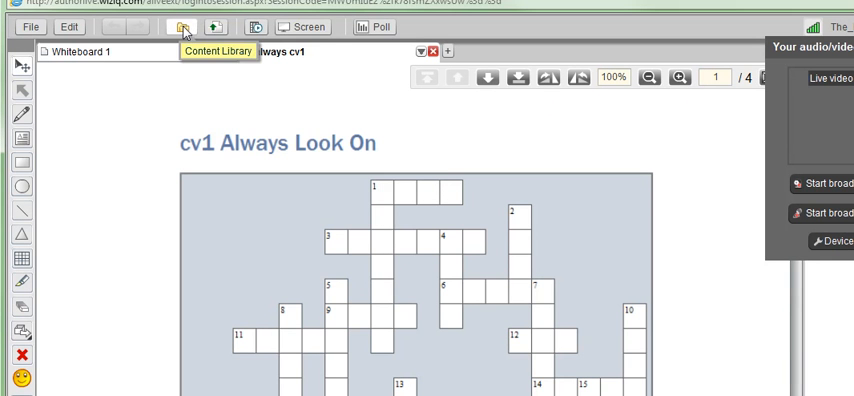
# Add the always cv1 crossword to the class again, confirming each extra copy, so it fills three tabs
pyautogui.click(183, 27)
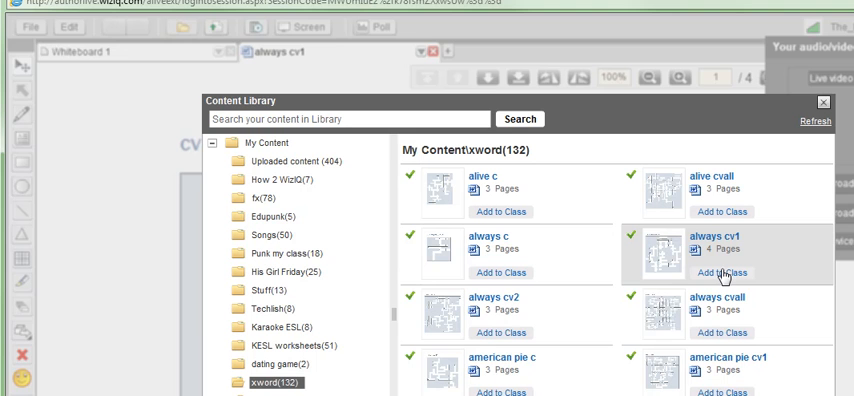
pyautogui.click(722, 273)
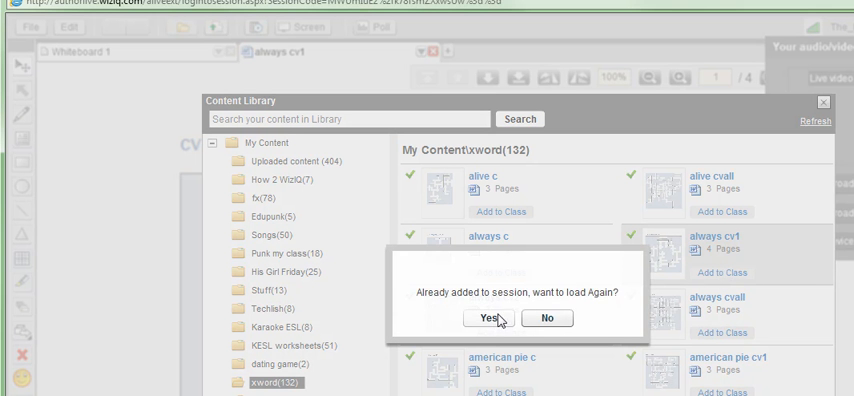
pyautogui.click(488, 318)
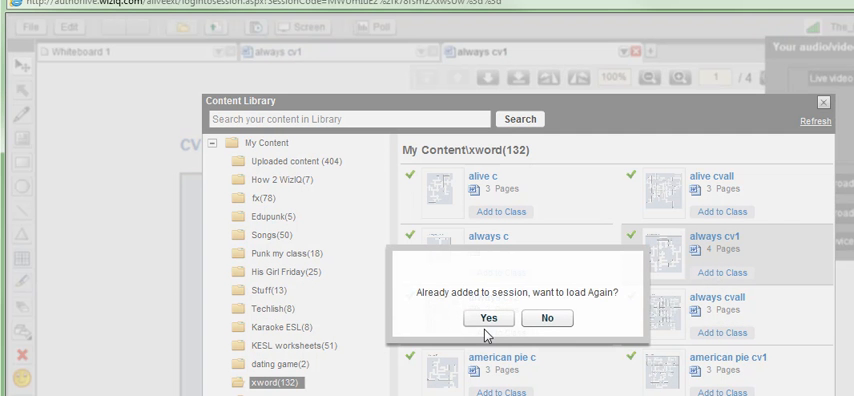
pyautogui.click(488, 318)
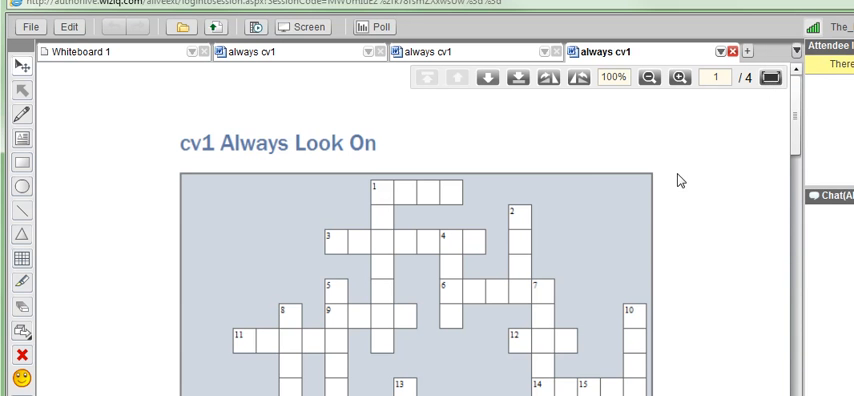
pyautogui.moveTo(590, 175)
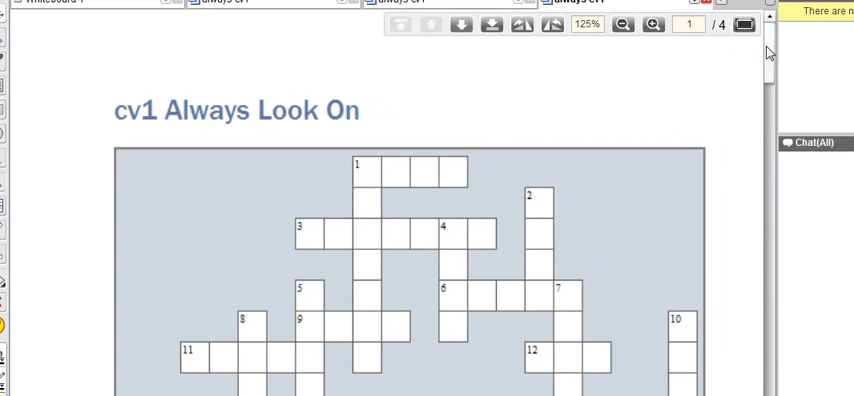
# Scroll the newest always cv1 tab showing page 1 of 4 of the puzzle
pyautogui.scroll(-3)
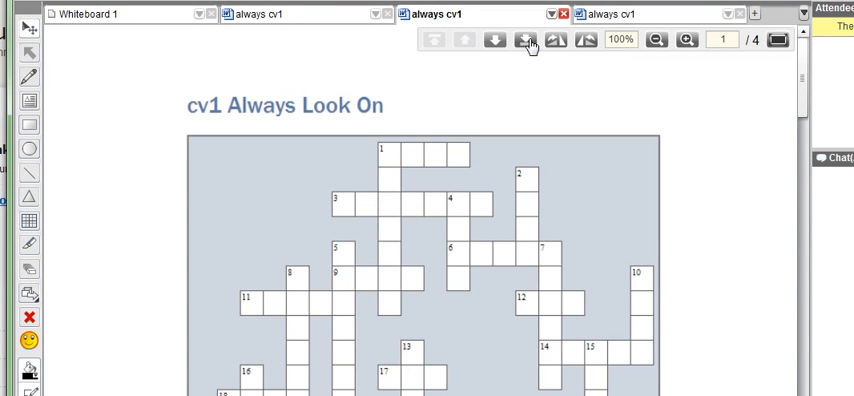
# Jump the middle always cv1 copy to its last page, page 4 of 4
pyautogui.click(524, 40)
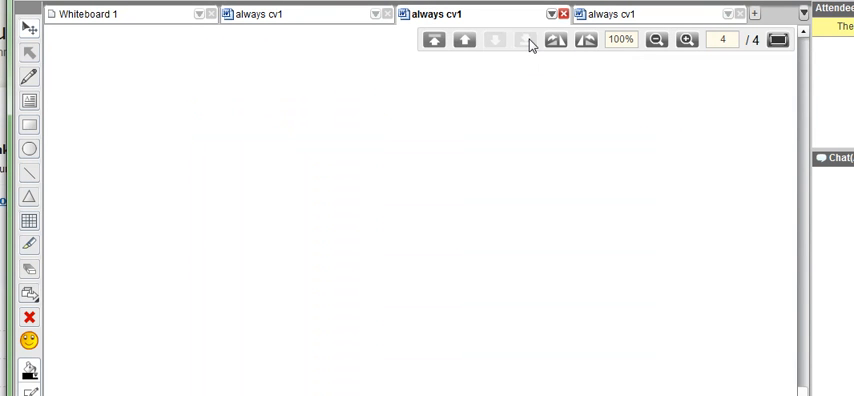
pyautogui.moveTo(528, 63)
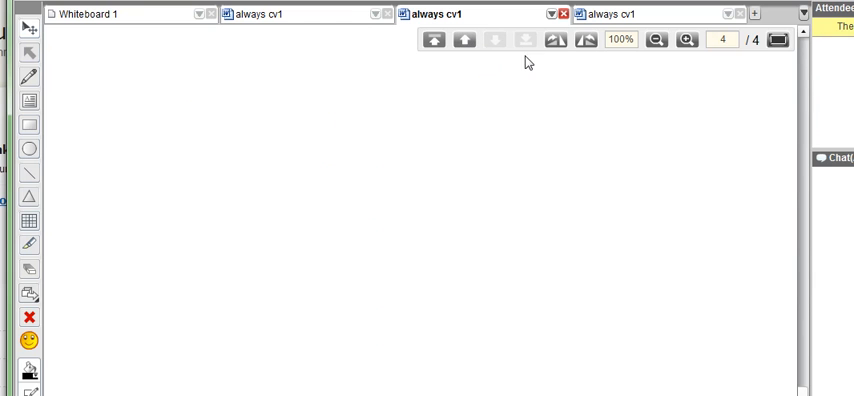
pyautogui.moveTo(671, 62)
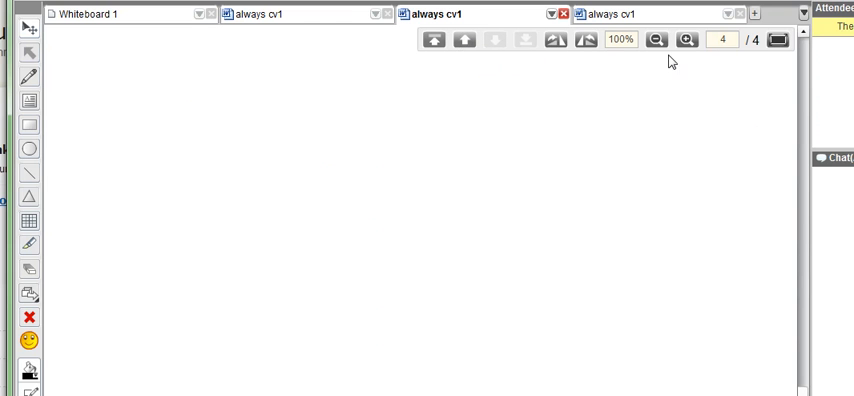
pyautogui.moveTo(625, 263)
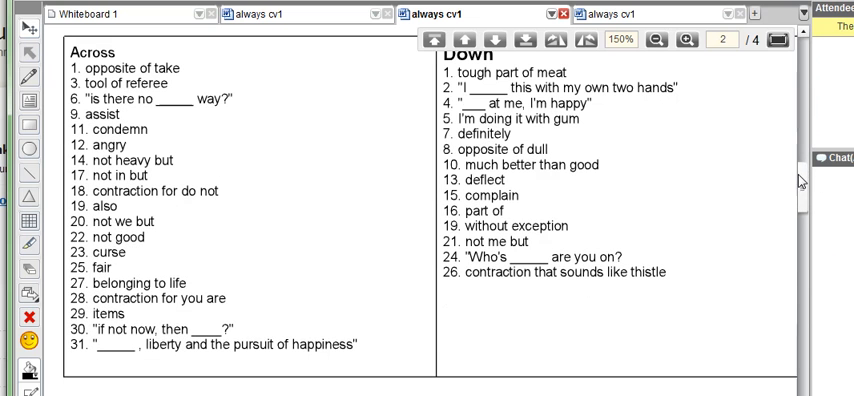
pyautogui.moveTo(27, 124)
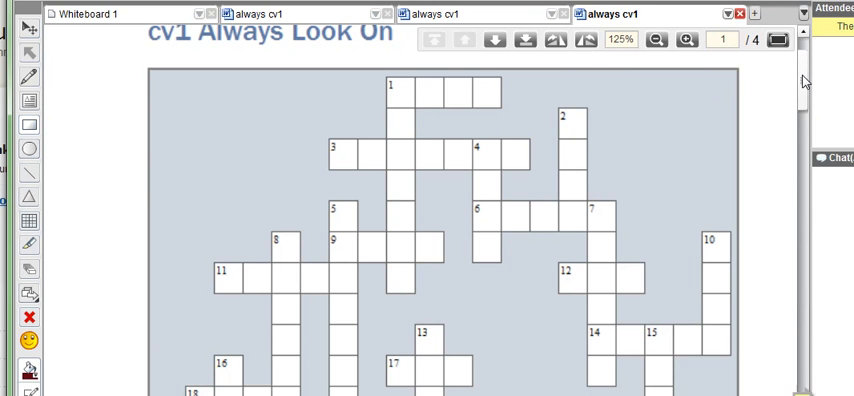
# Advance the last always cv1 tab to page 3, the answer sheet
pyautogui.click(495, 40)
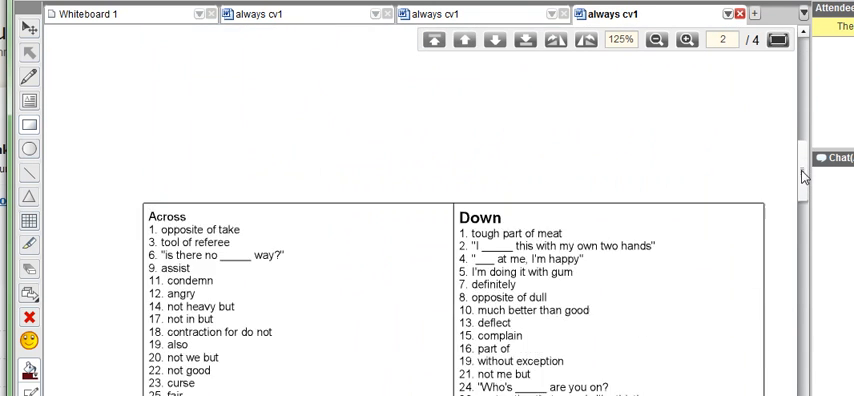
pyautogui.click(494, 40)
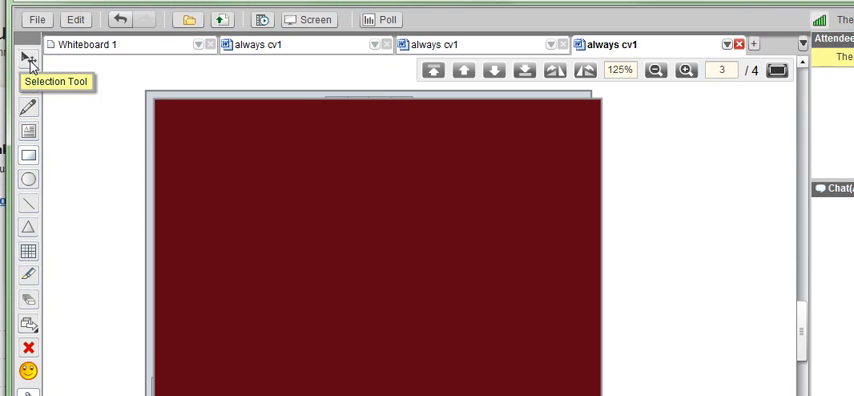
pyautogui.moveTo(262, 178)
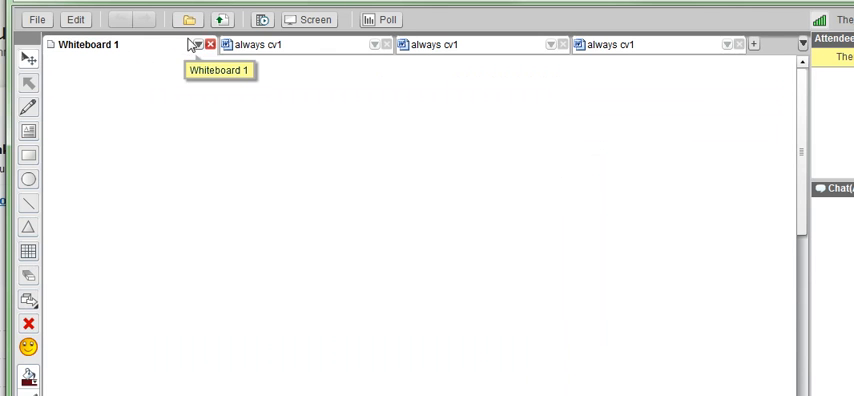
# Delete the blank Whiteboard 1, confirming, so only the crossword tabs remain
pyautogui.click(210, 44)
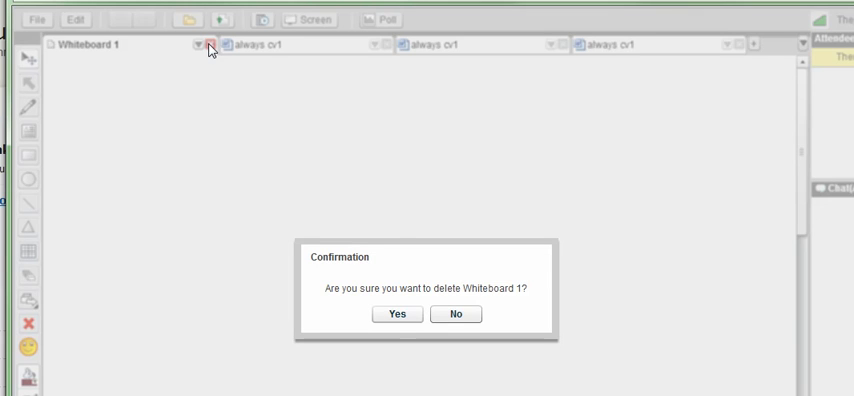
pyautogui.click(396, 314)
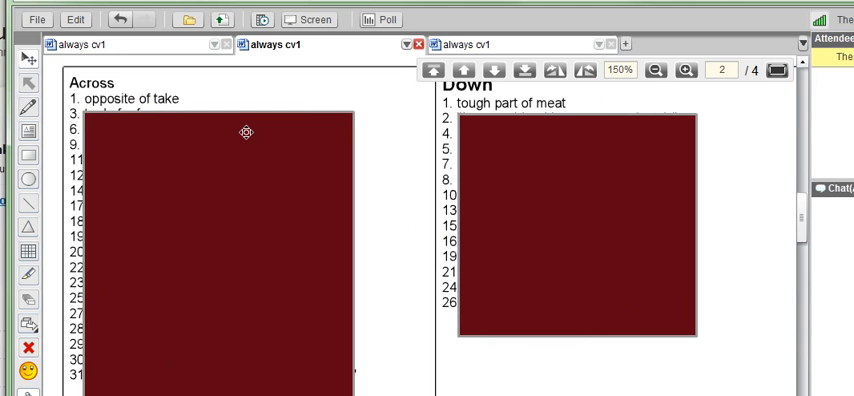
pyautogui.moveTo(232, 136)
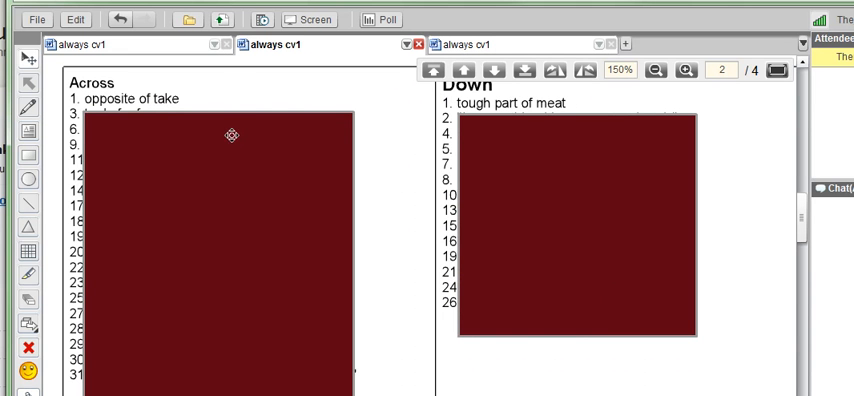
# Select the dark red box over the Across clues to reposition it
pyautogui.click(217, 240)
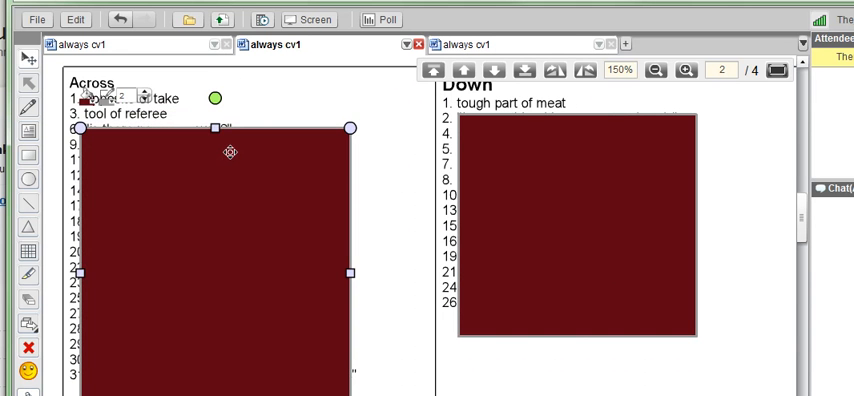